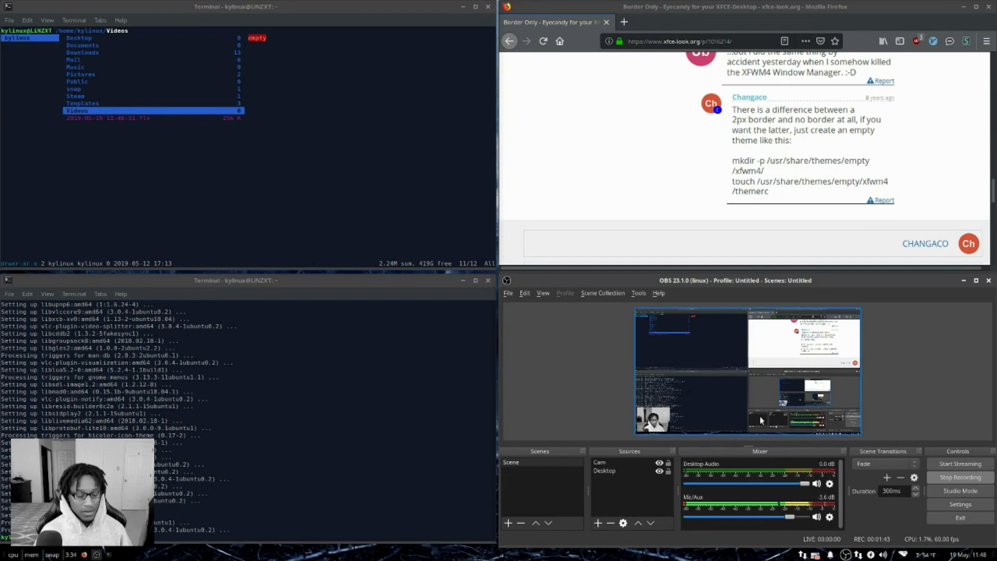
# Step: Review the theme's location under /usr/share, noting the folder named 'empty'
pyautogui.press('alt+Tab')
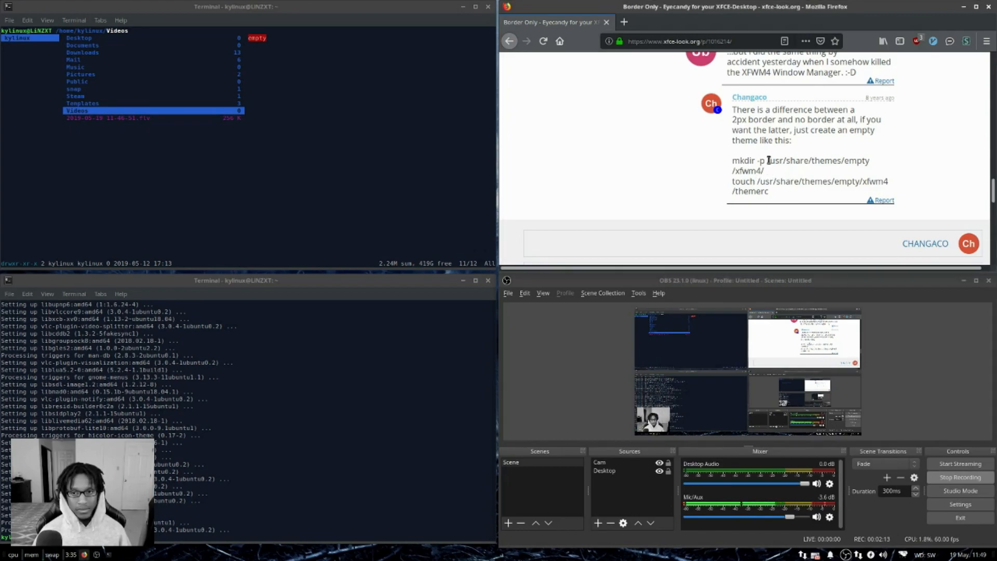
pyautogui.doubleClick(788, 160)
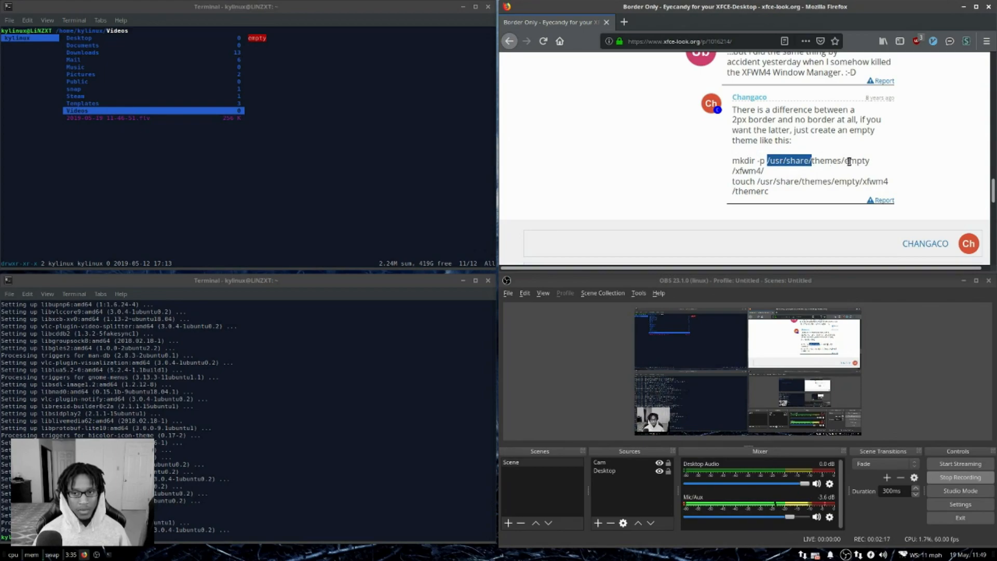
pyautogui.doubleClick(858, 160)
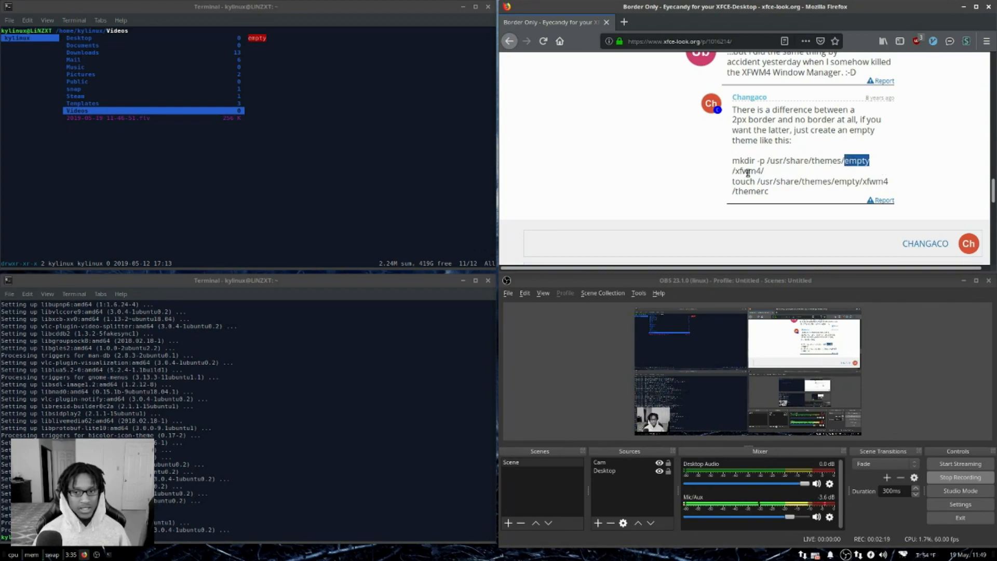
pyautogui.doubleClick(747, 170)
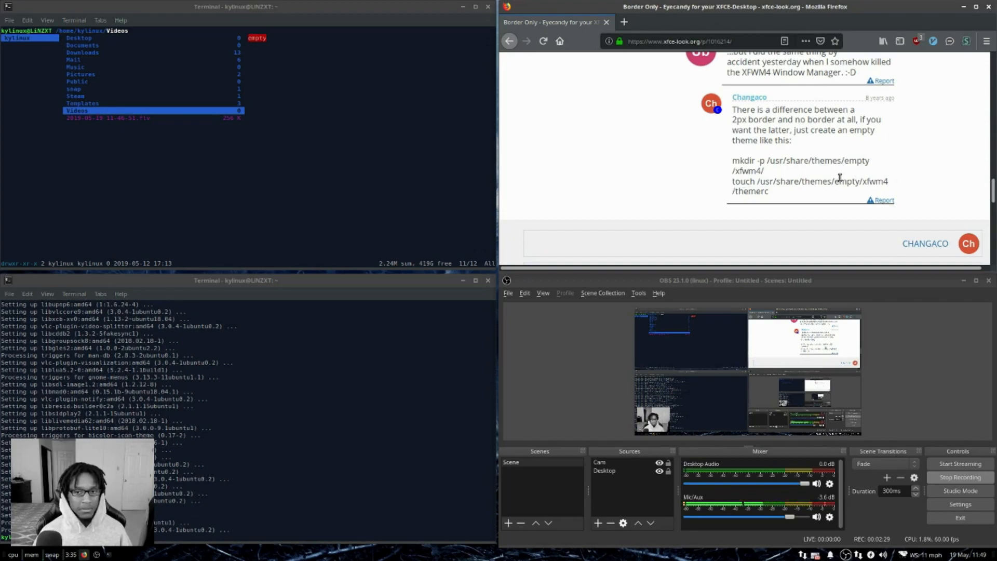
pyautogui.moveTo(772, 195)
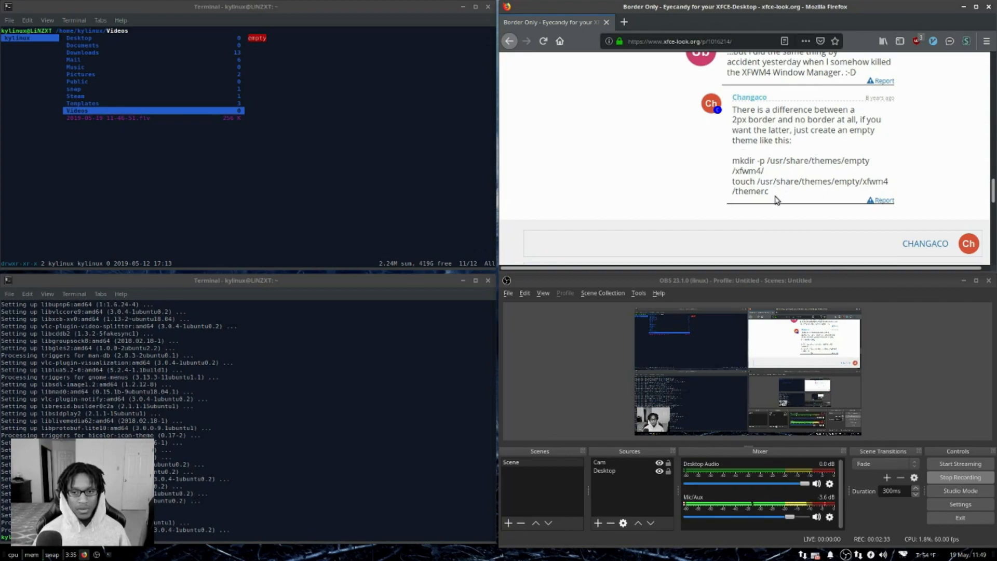
pyautogui.moveTo(758, 181)
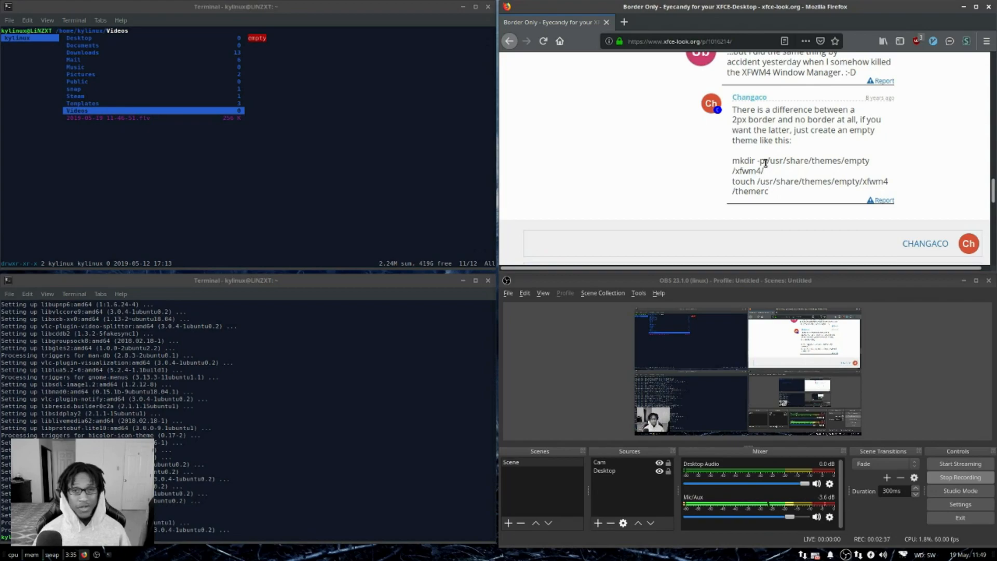
pyautogui.moveTo(757, 185)
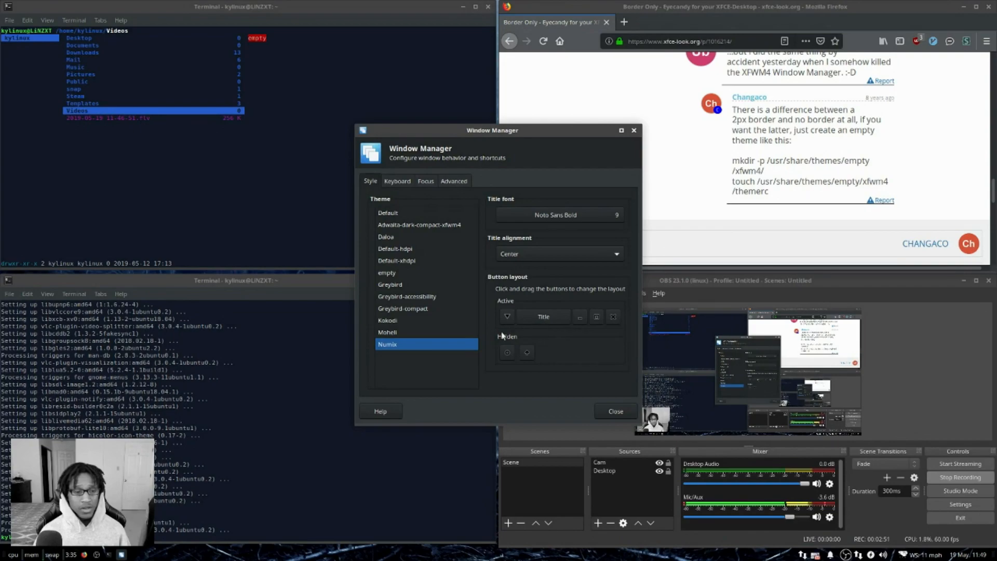
pyautogui.moveTo(403, 276)
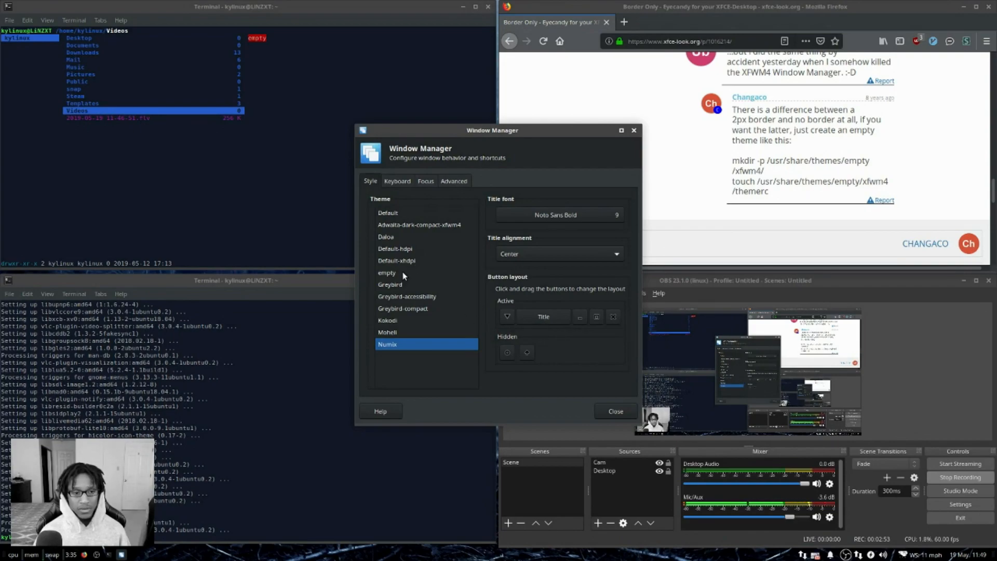
# Step: Select the 'empty' window theme so windows lose title bars and borders, then close the settings
pyautogui.click(387, 272)
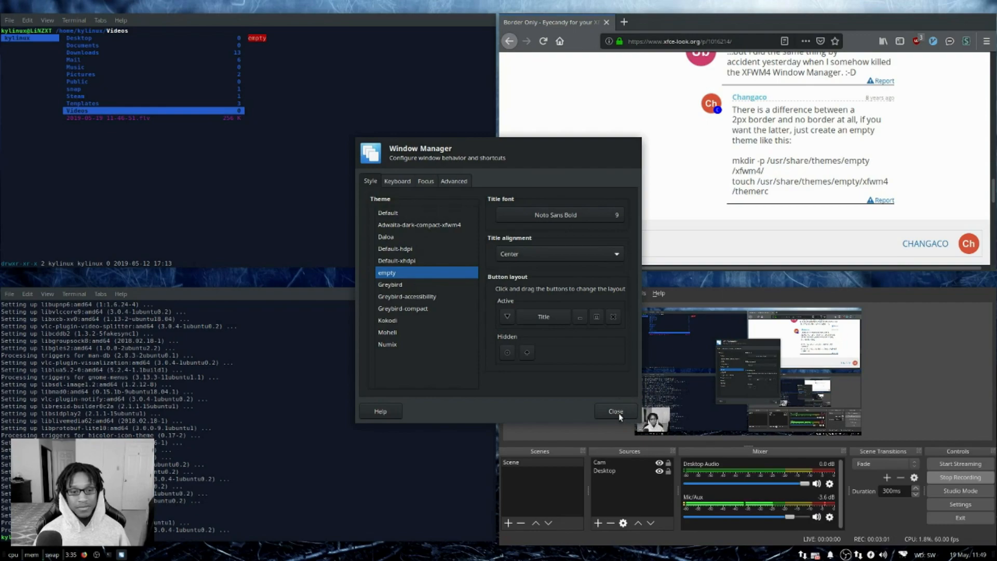
pyautogui.click(616, 411)
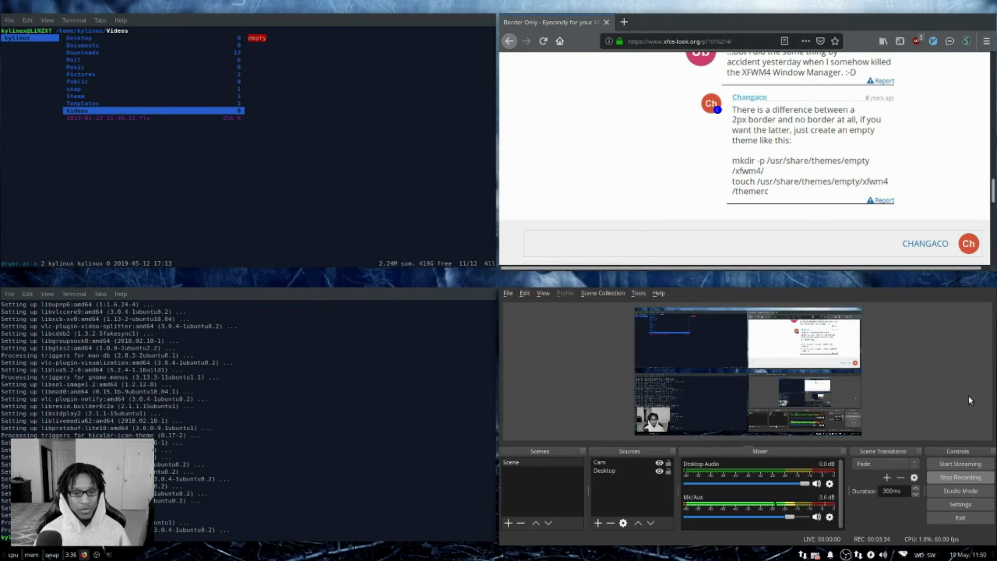
pyautogui.moveTo(979, 280)
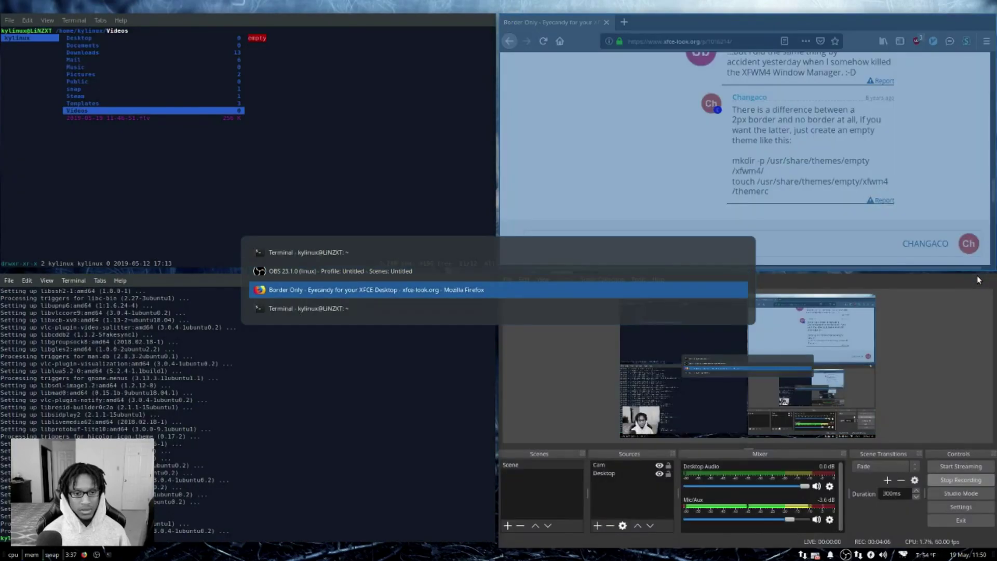
pyautogui.click(370, 290)
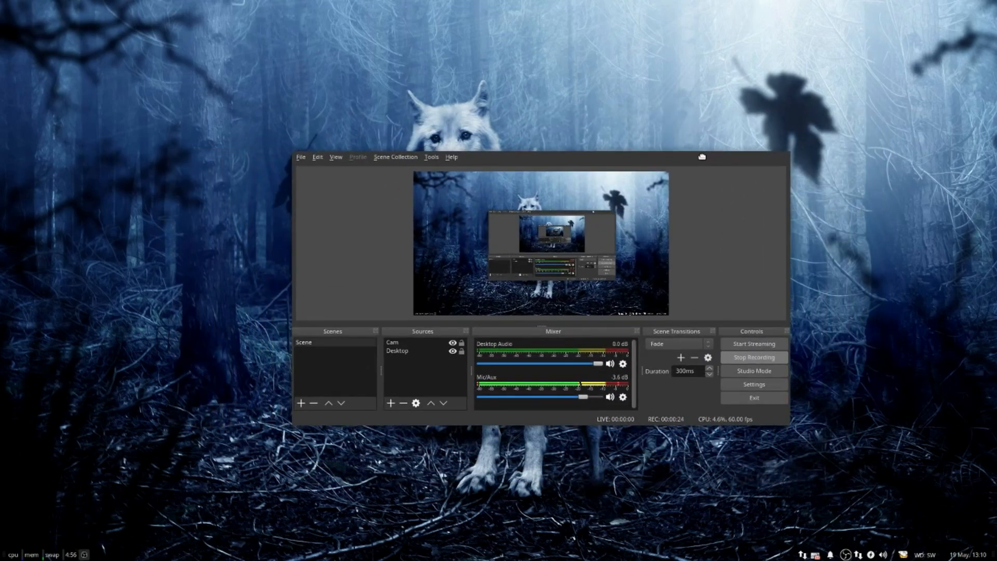
pyautogui.moveTo(789, 203)
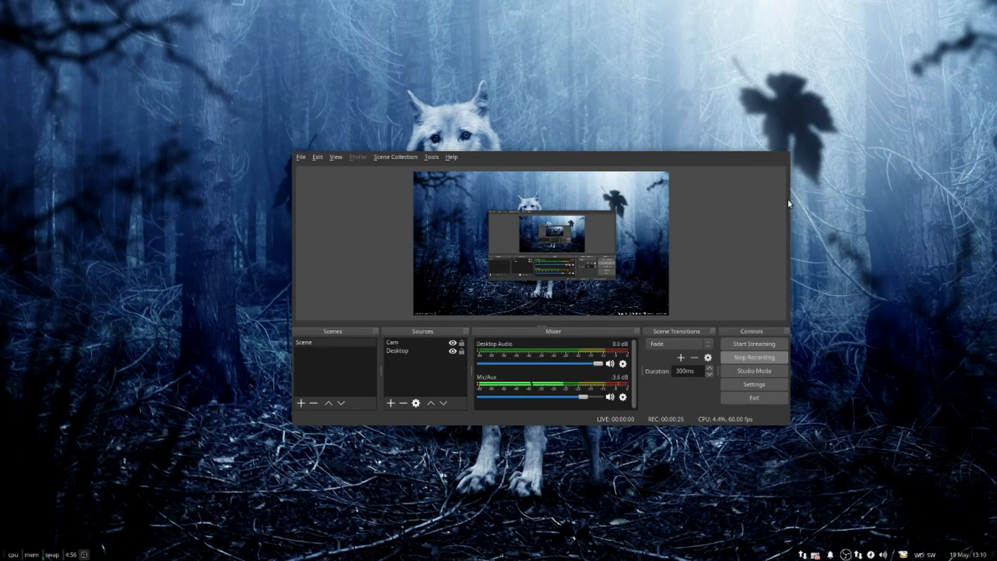
pyautogui.moveTo(750, 215)
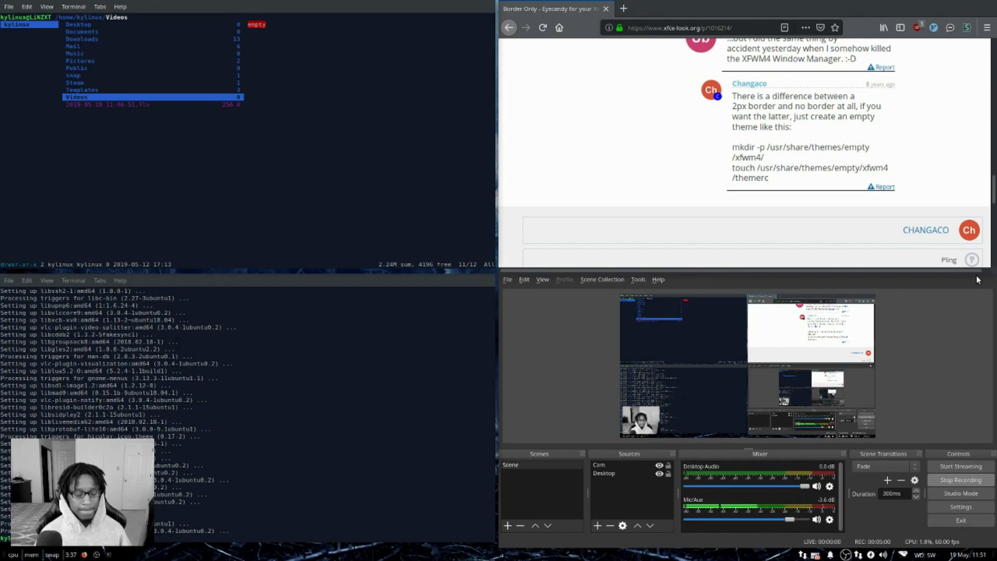
pyautogui.scroll(-3)
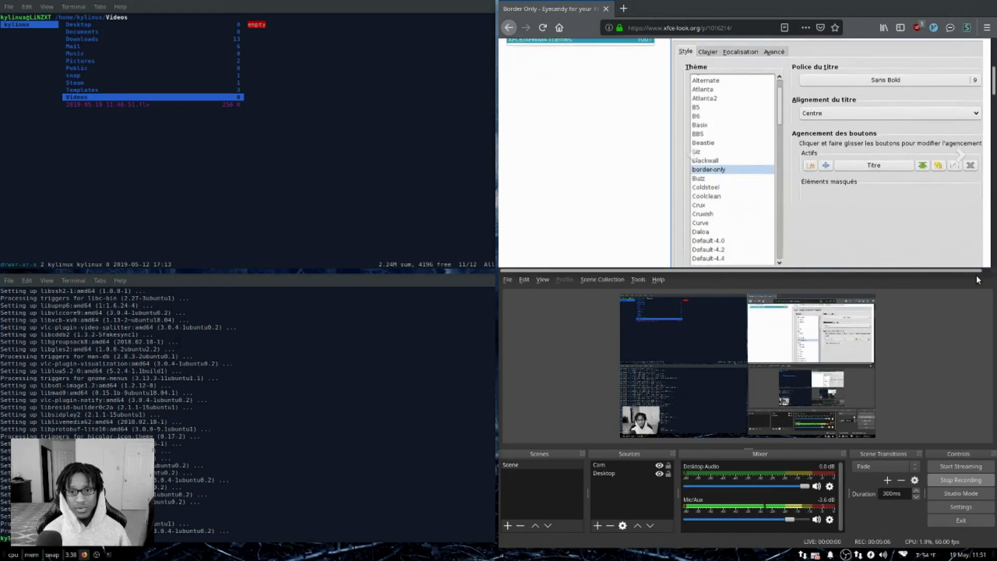
pyautogui.scroll(-3)
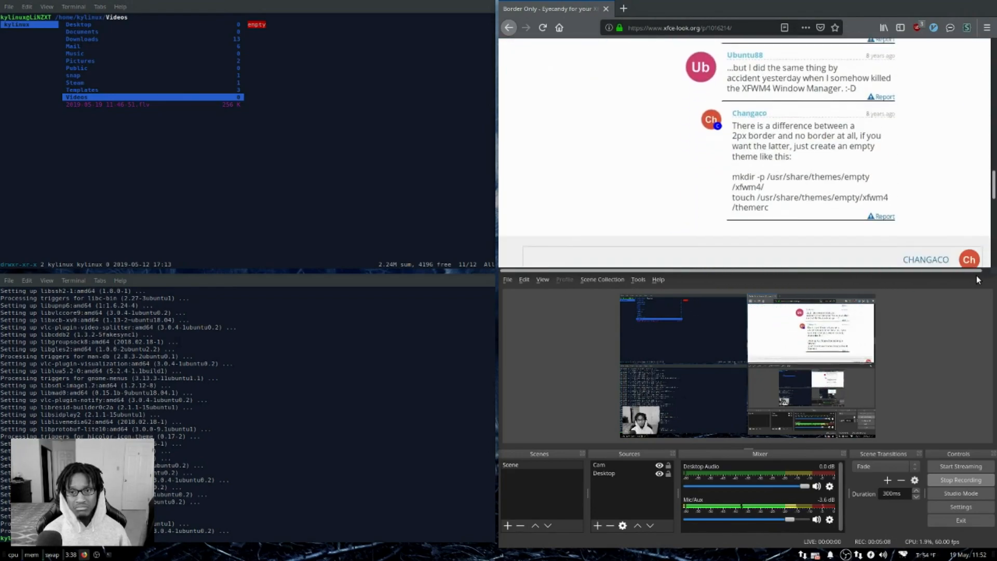
pyautogui.scroll(-3)
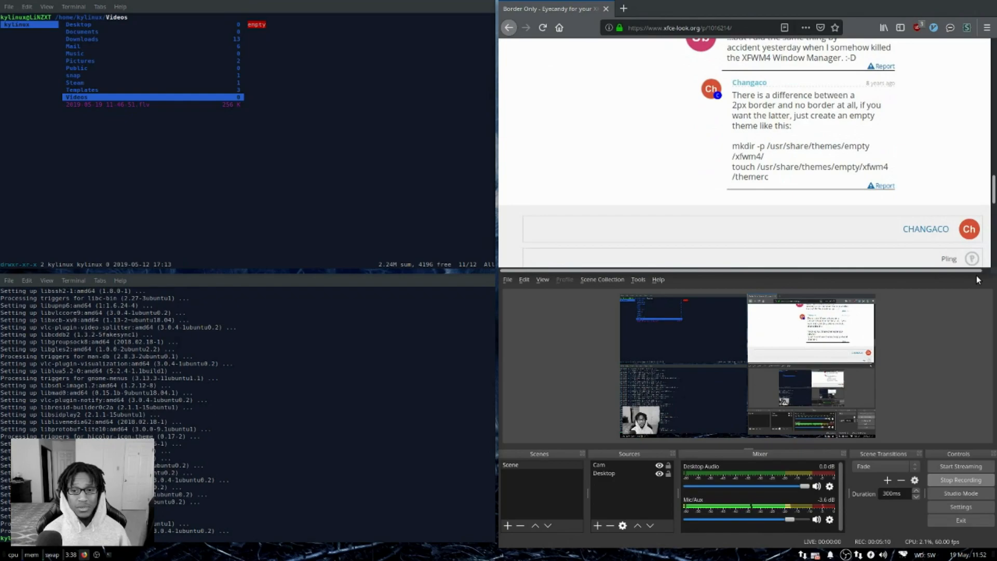